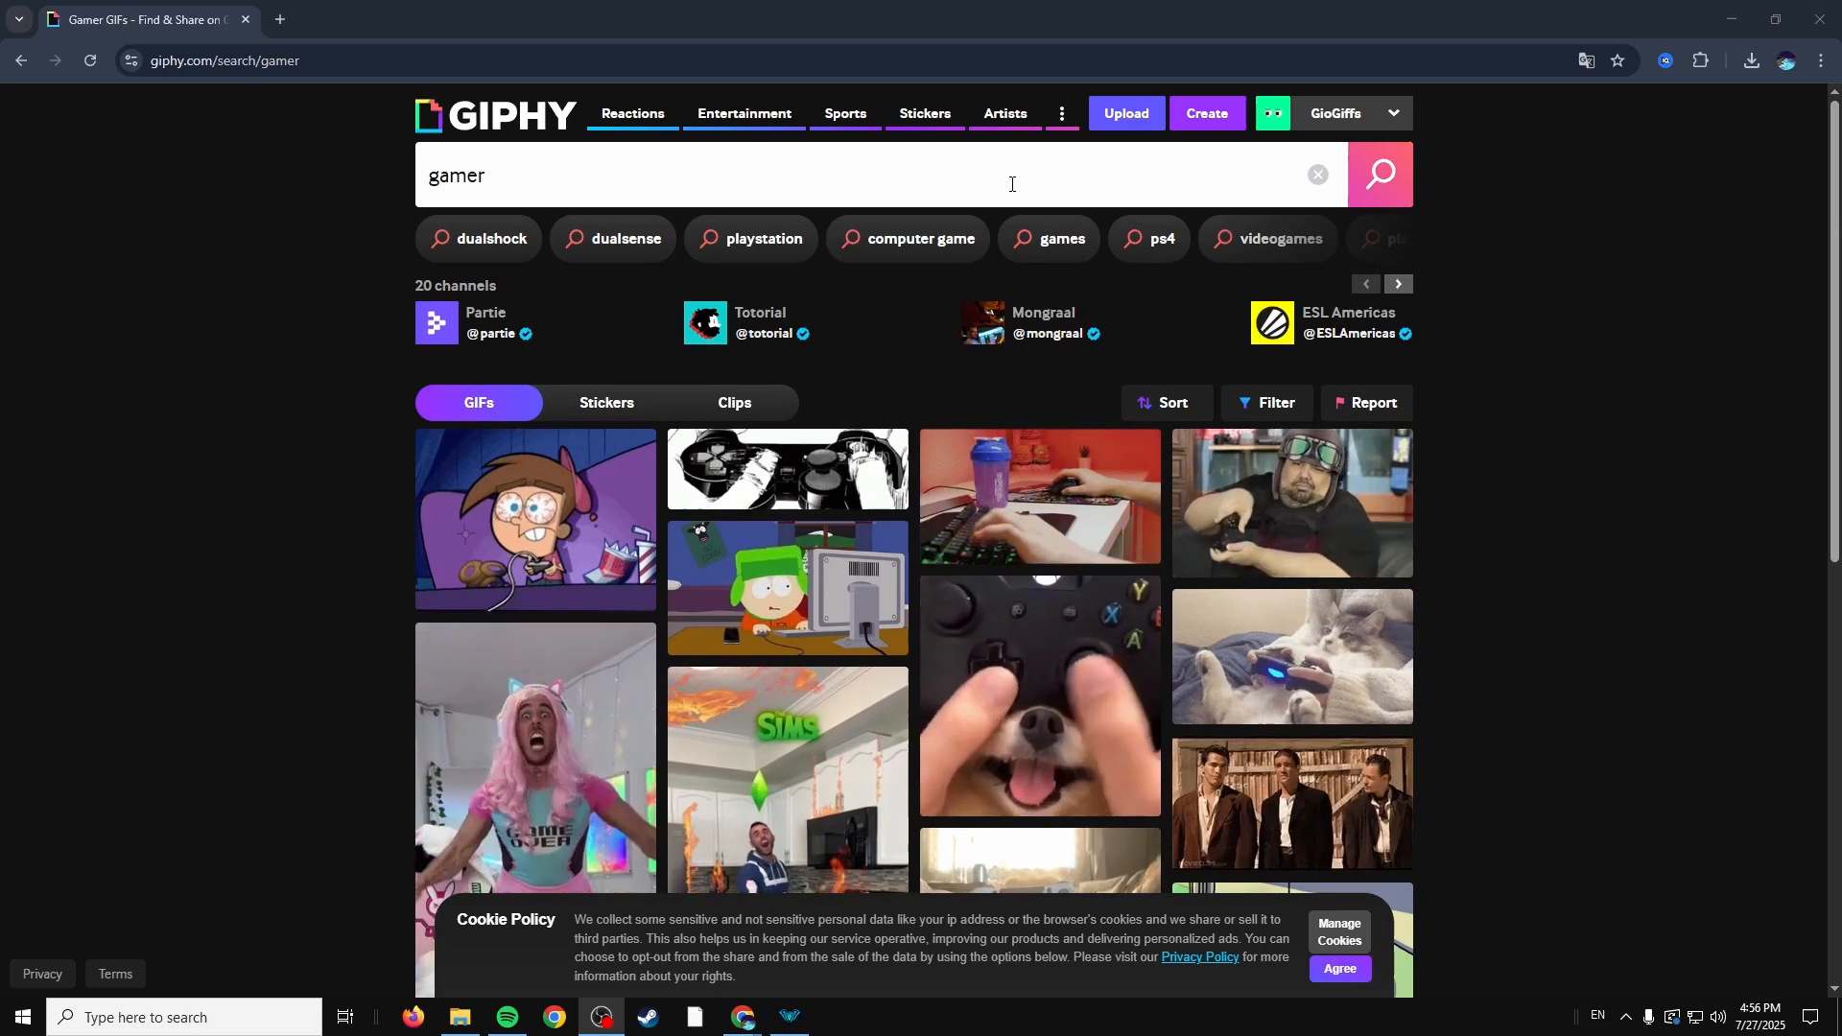
- Download the FaZe Clan dog-with-controller GIF from the gamer search results
{"action": "left_click", "coordinate": [1039, 693]}
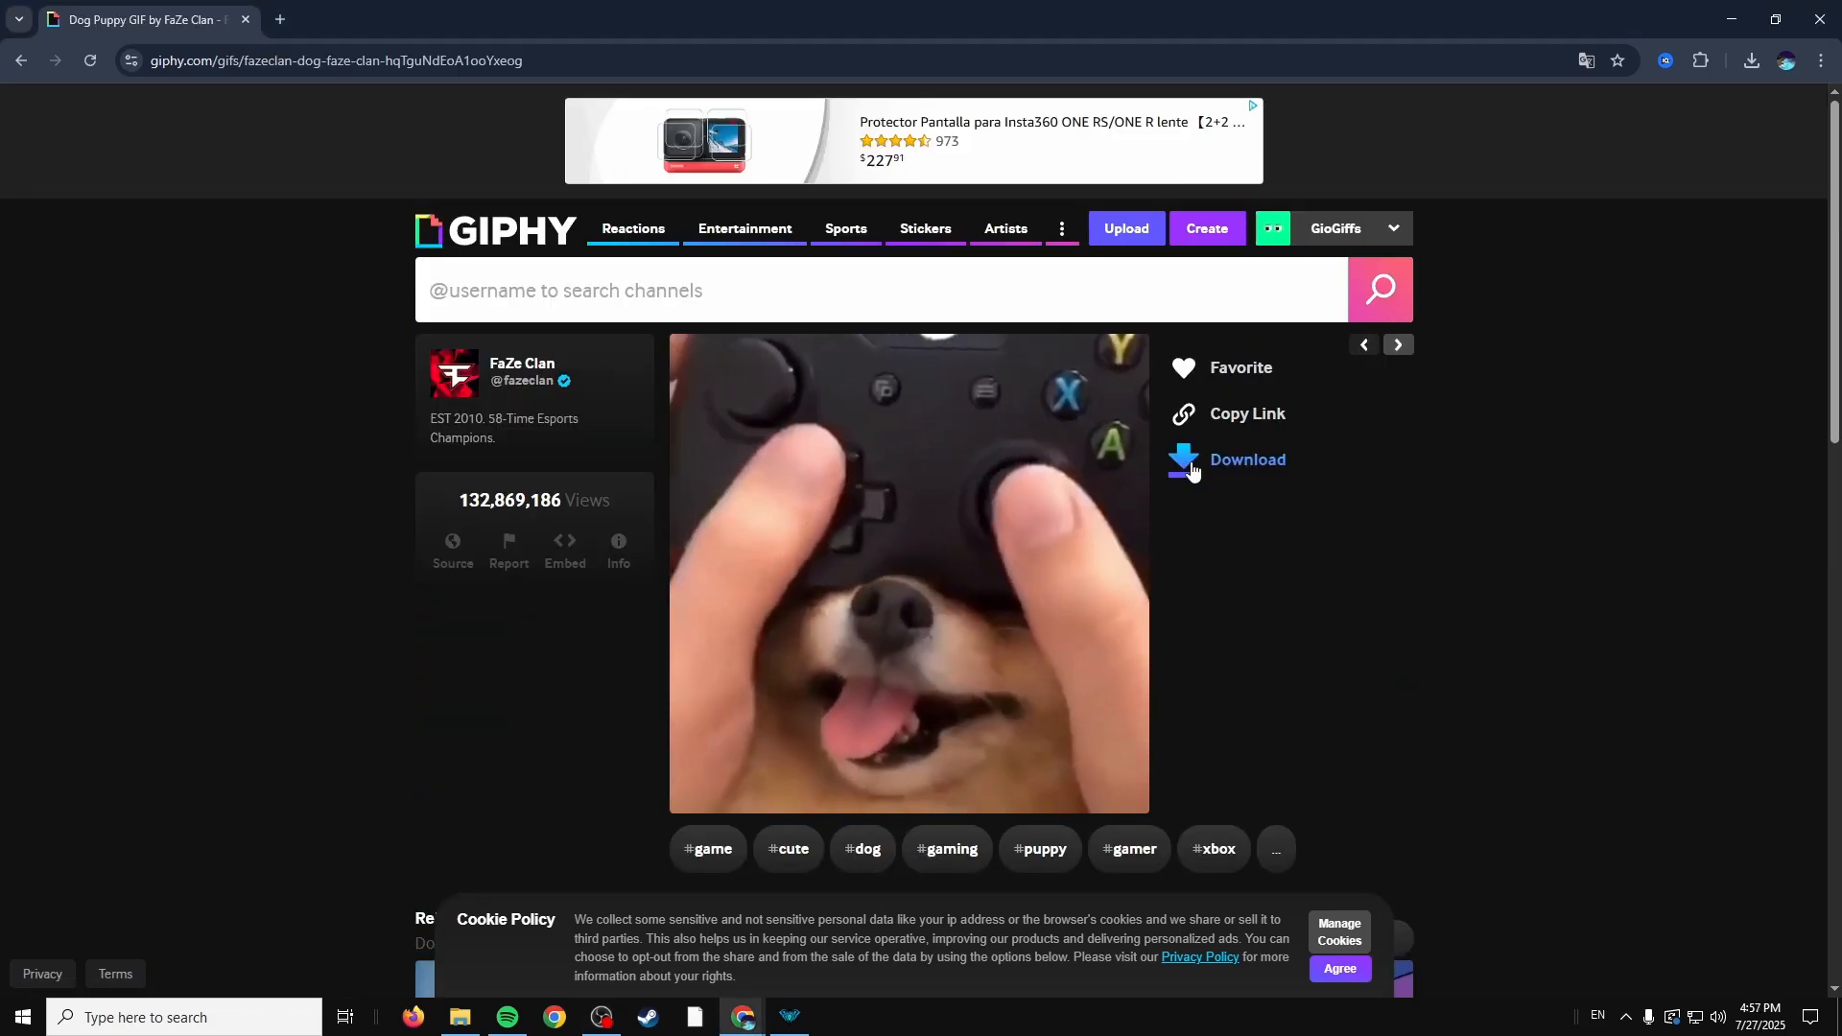
{"action": "left_click", "coordinate": [1248, 458]}
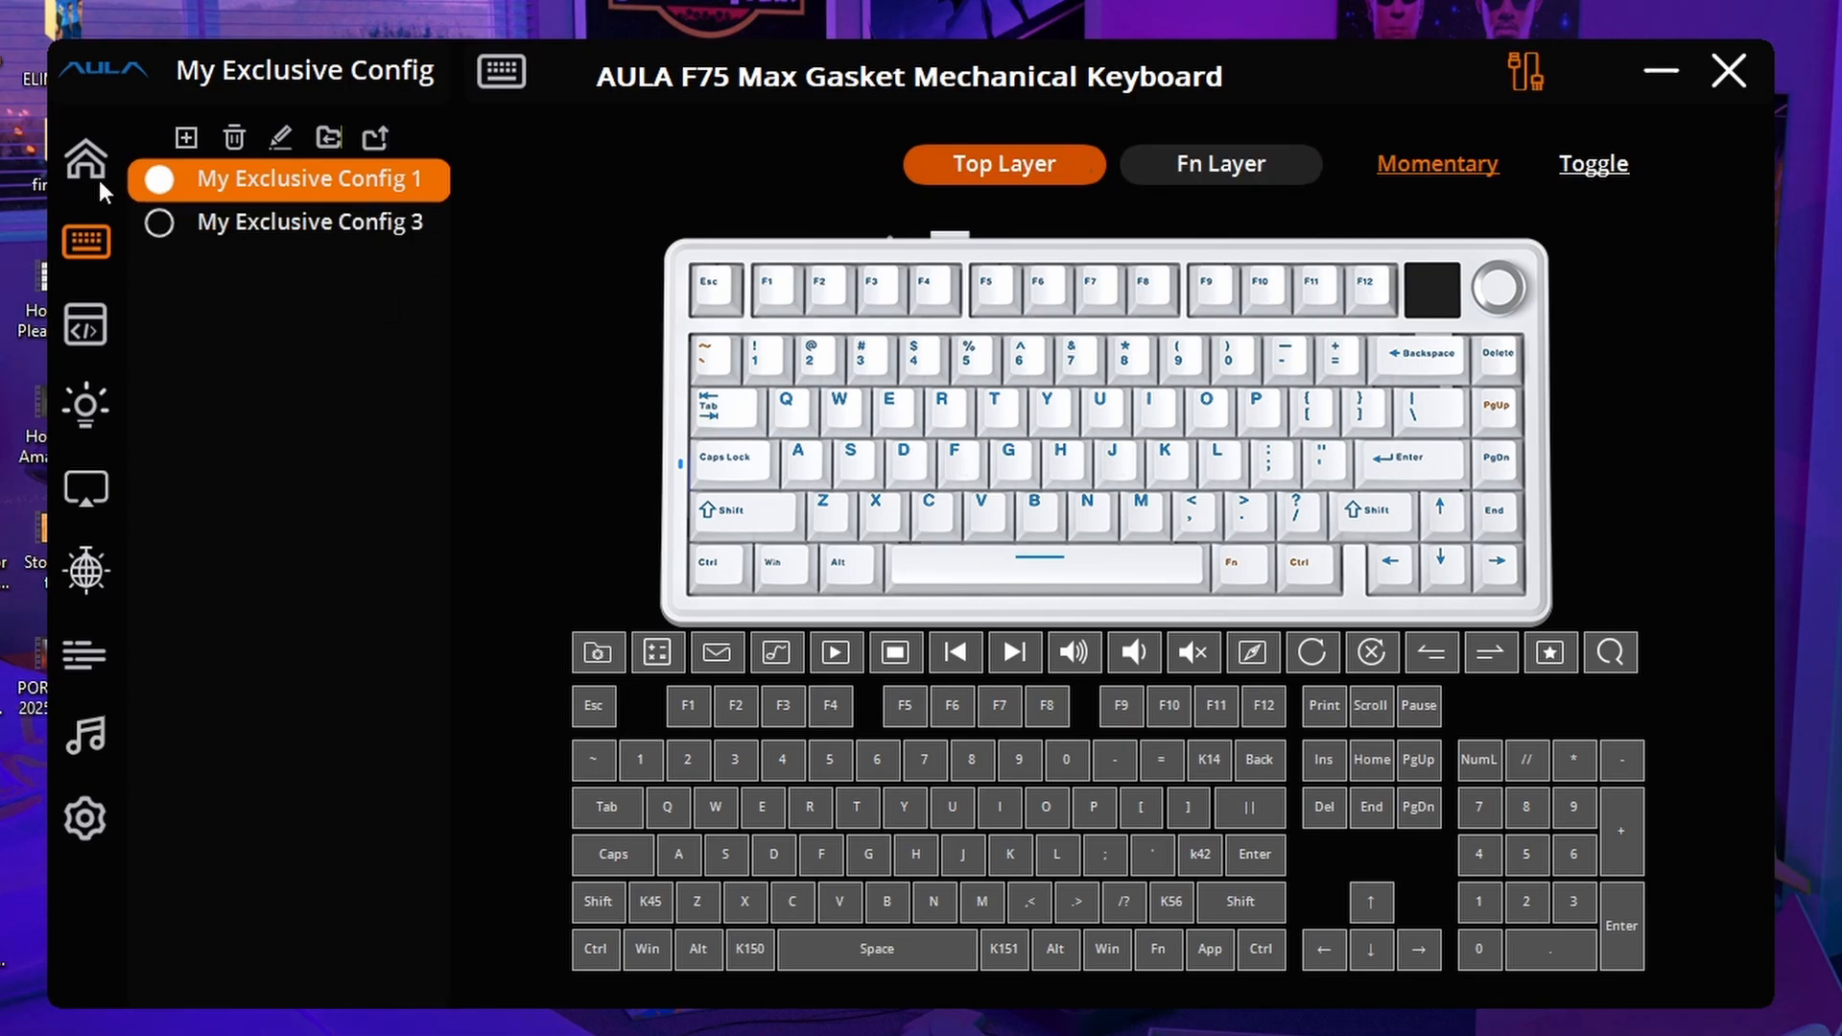
{"action": "mouse_move", "coordinate": [94, 123]}
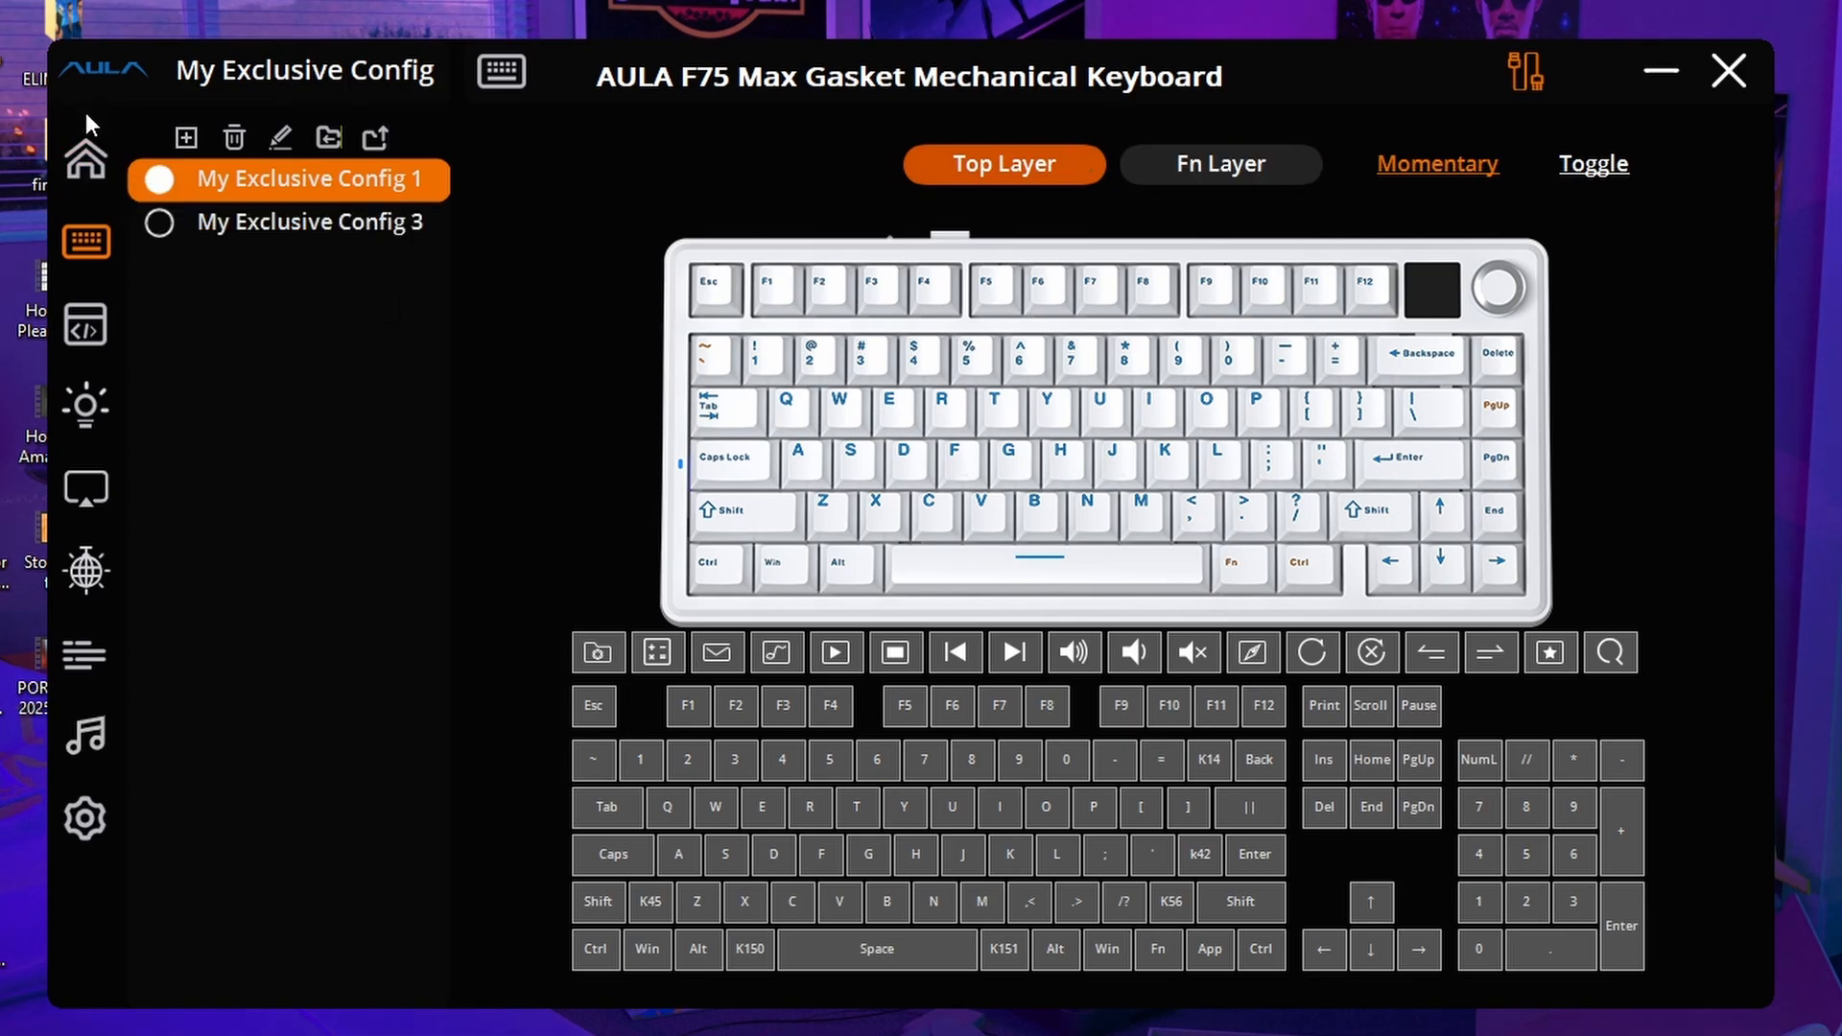
- Switch to the TFT Screen section showing stored animations and the image editor
{"action": "left_click", "coordinate": [83, 155]}
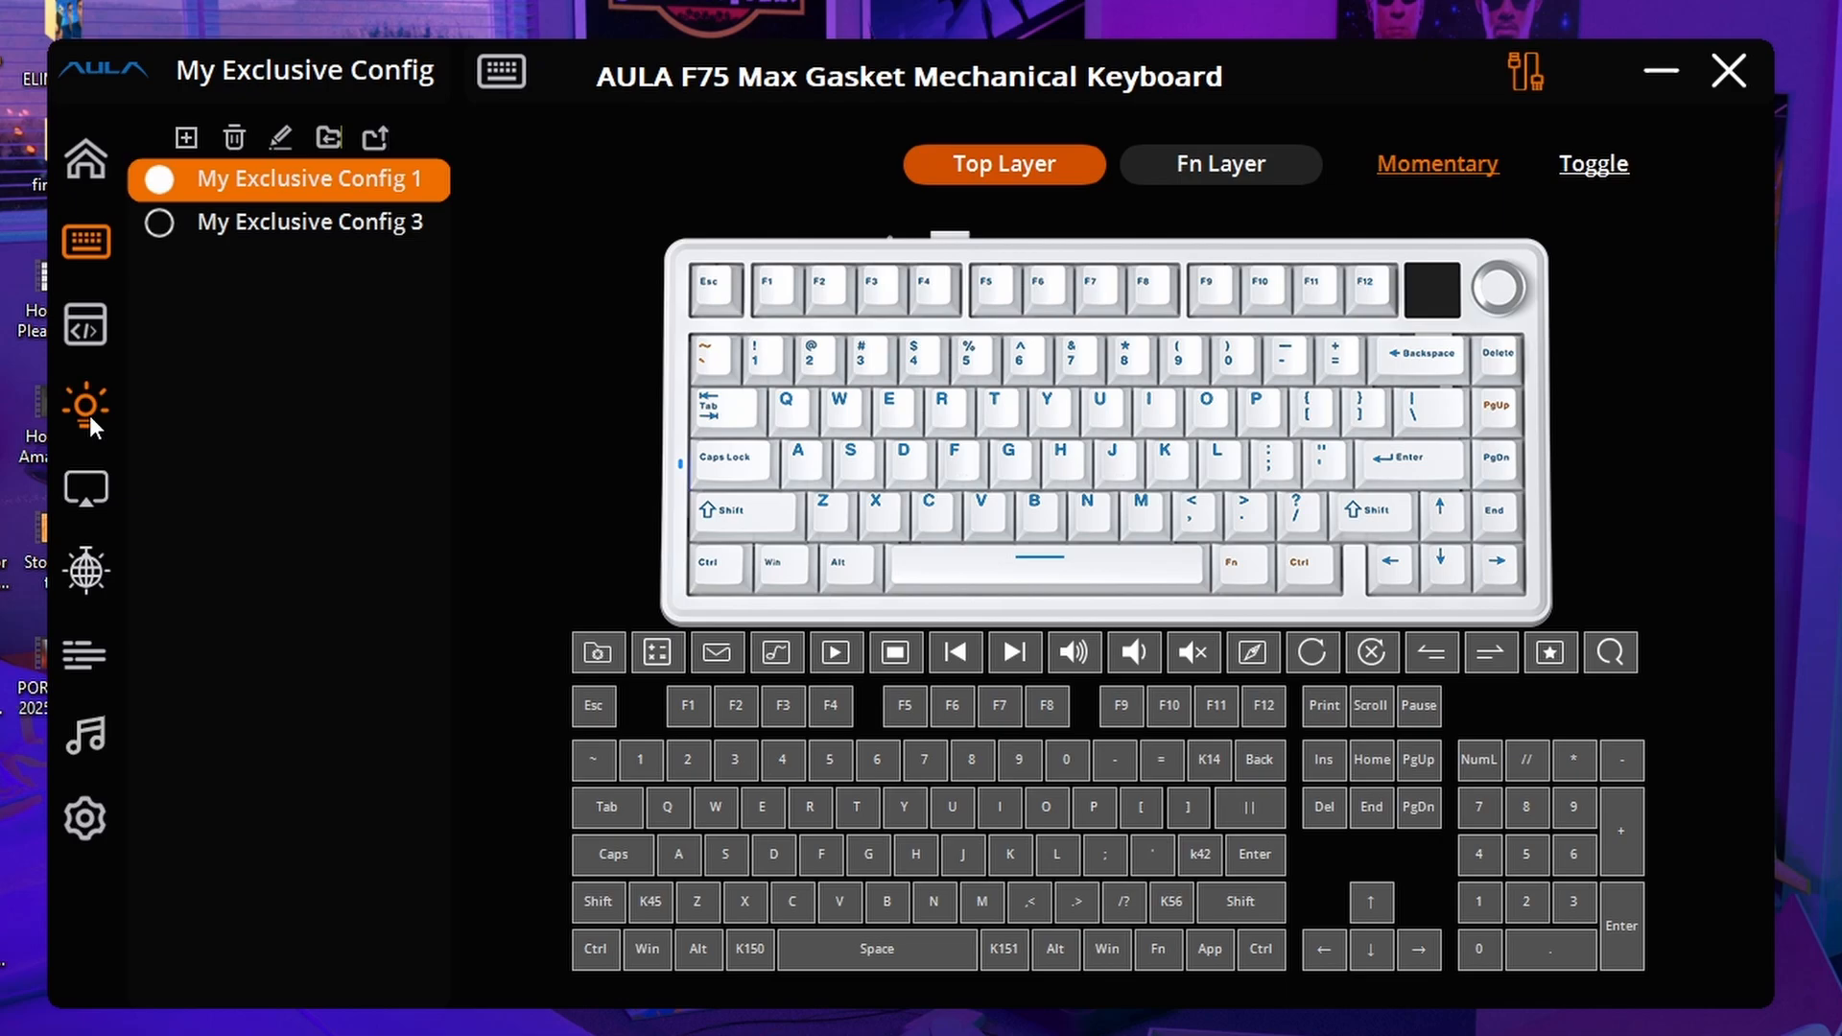
{"action": "mouse_move", "coordinate": [84, 486]}
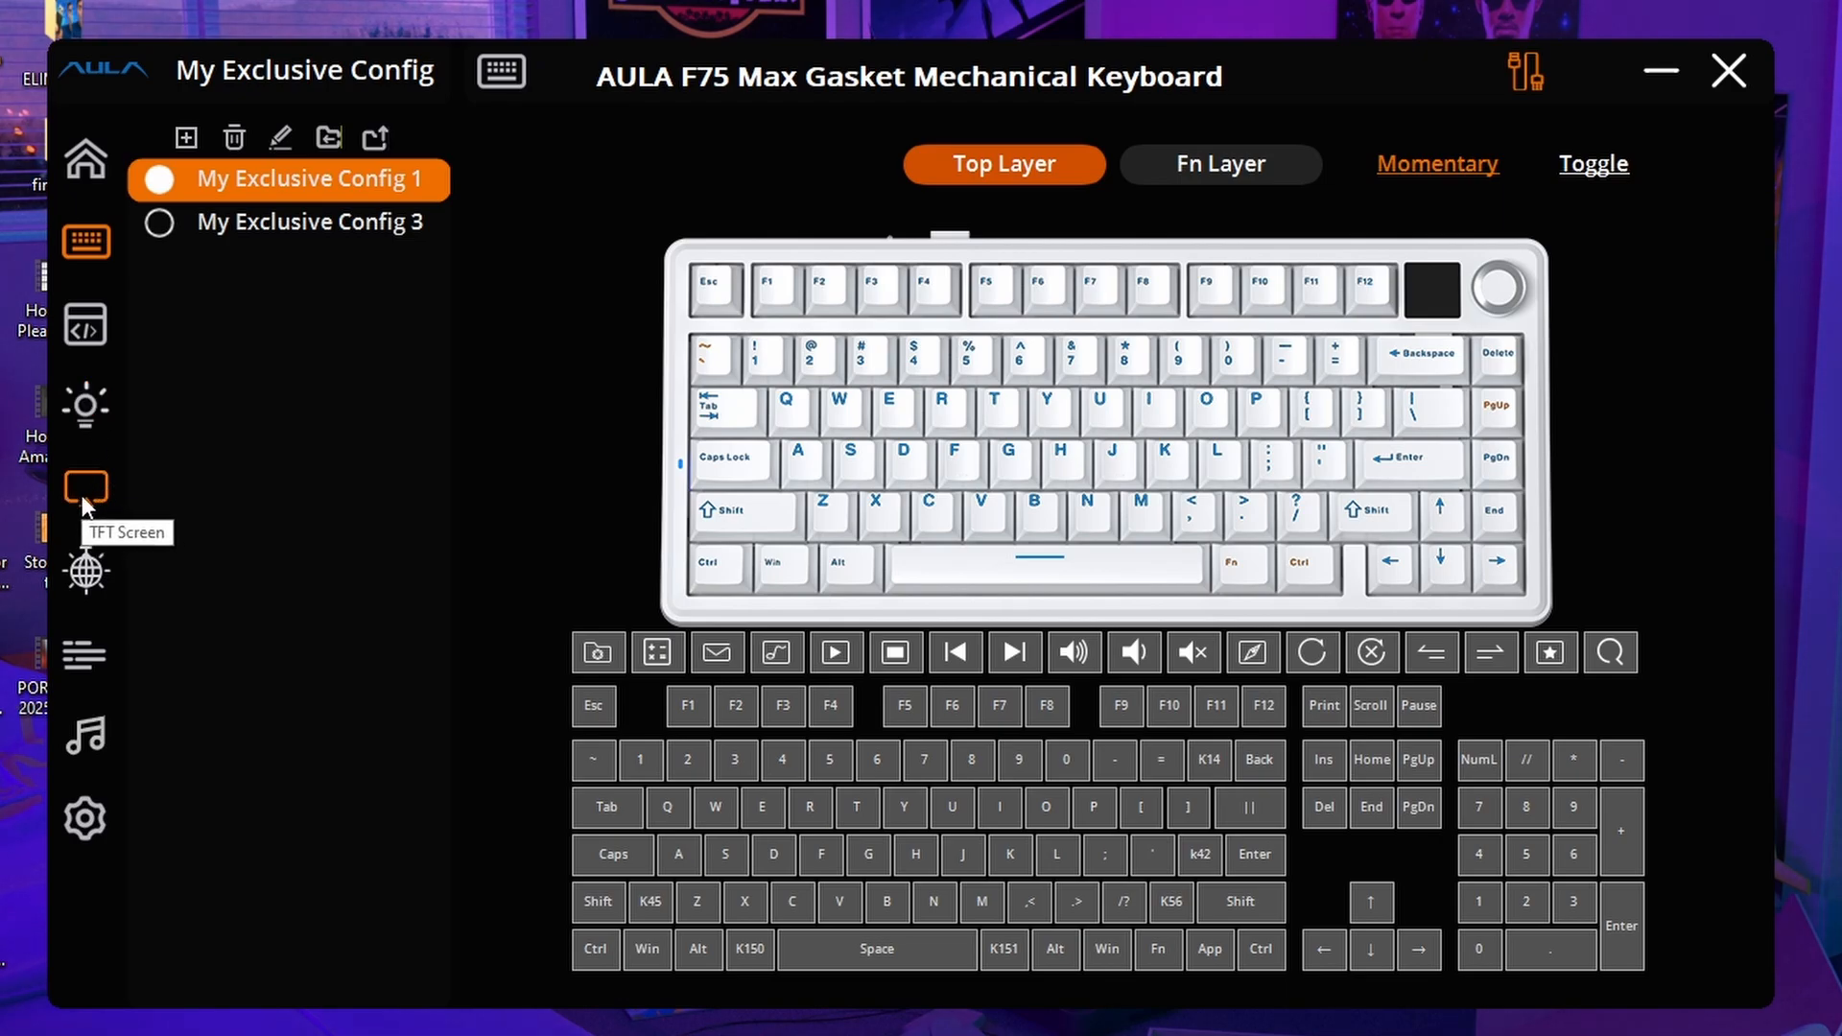
{"action": "left_click", "coordinate": [84, 488]}
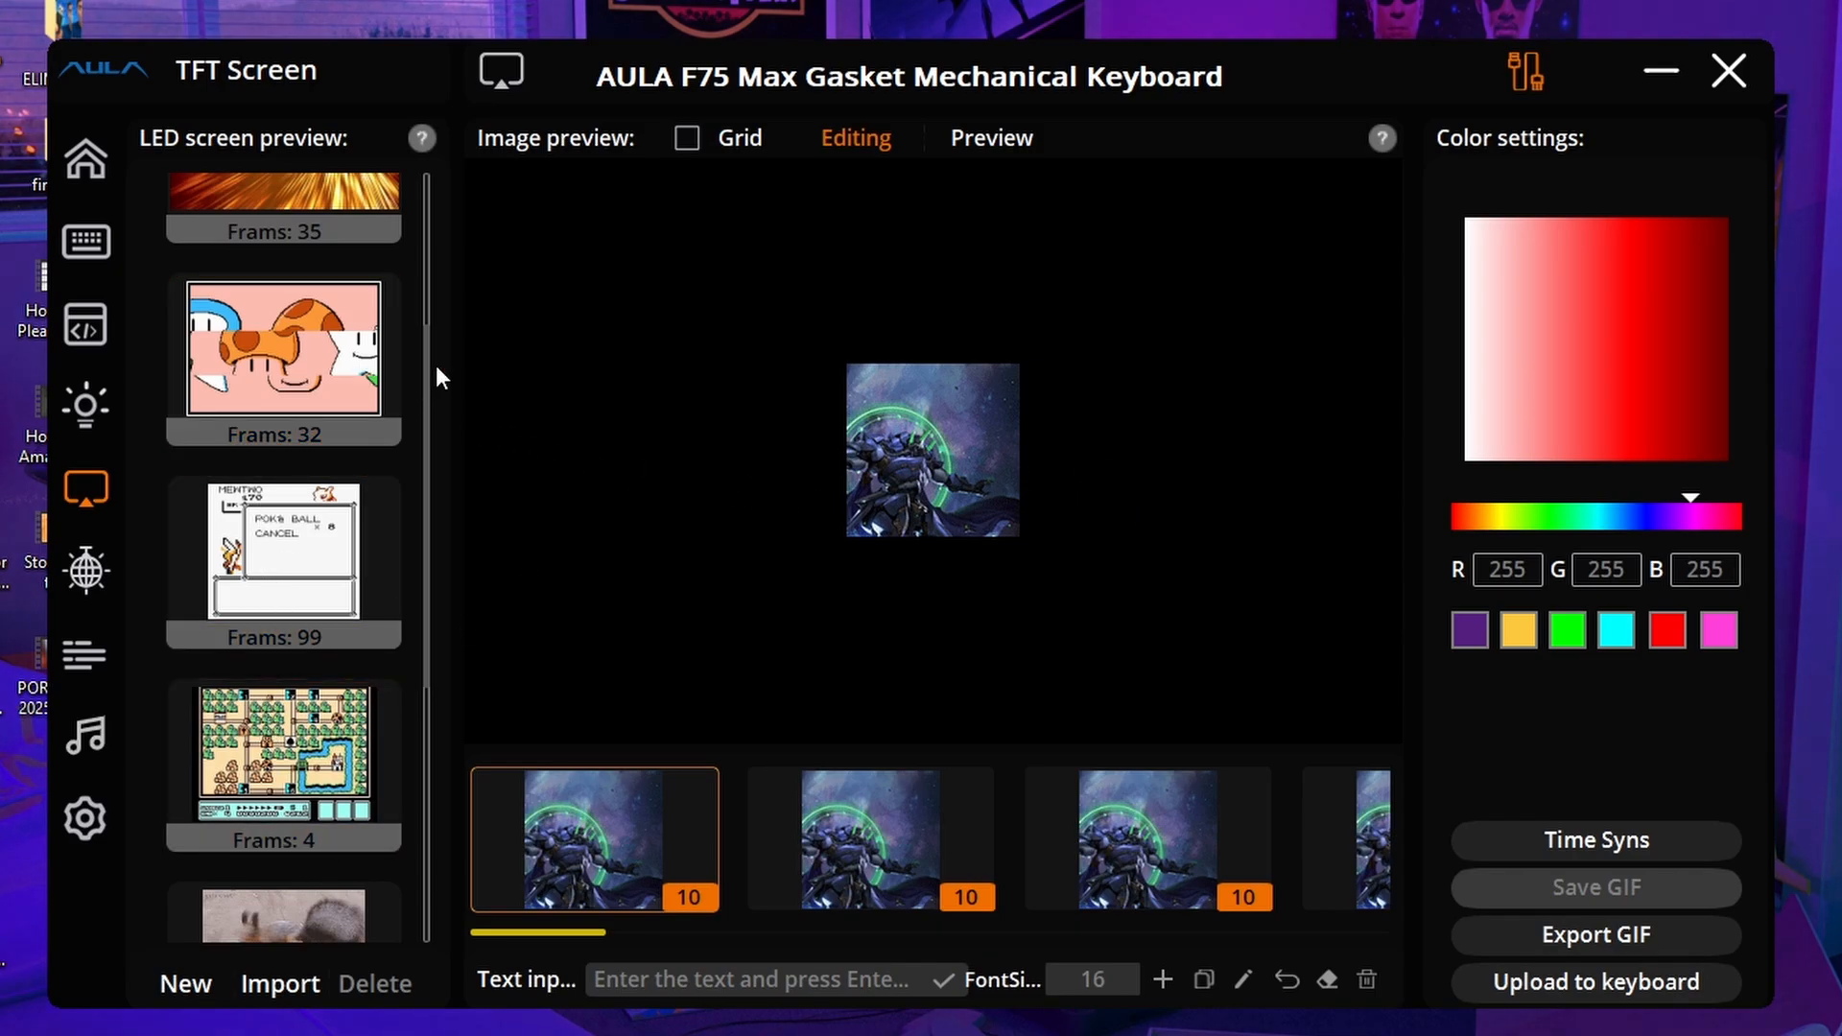
- Import the Dog Puppy GIF from Downloads and start its upload to the keyboard
{"action": "scroll", "scroll_direction": "down", "scroll_amount": 3}
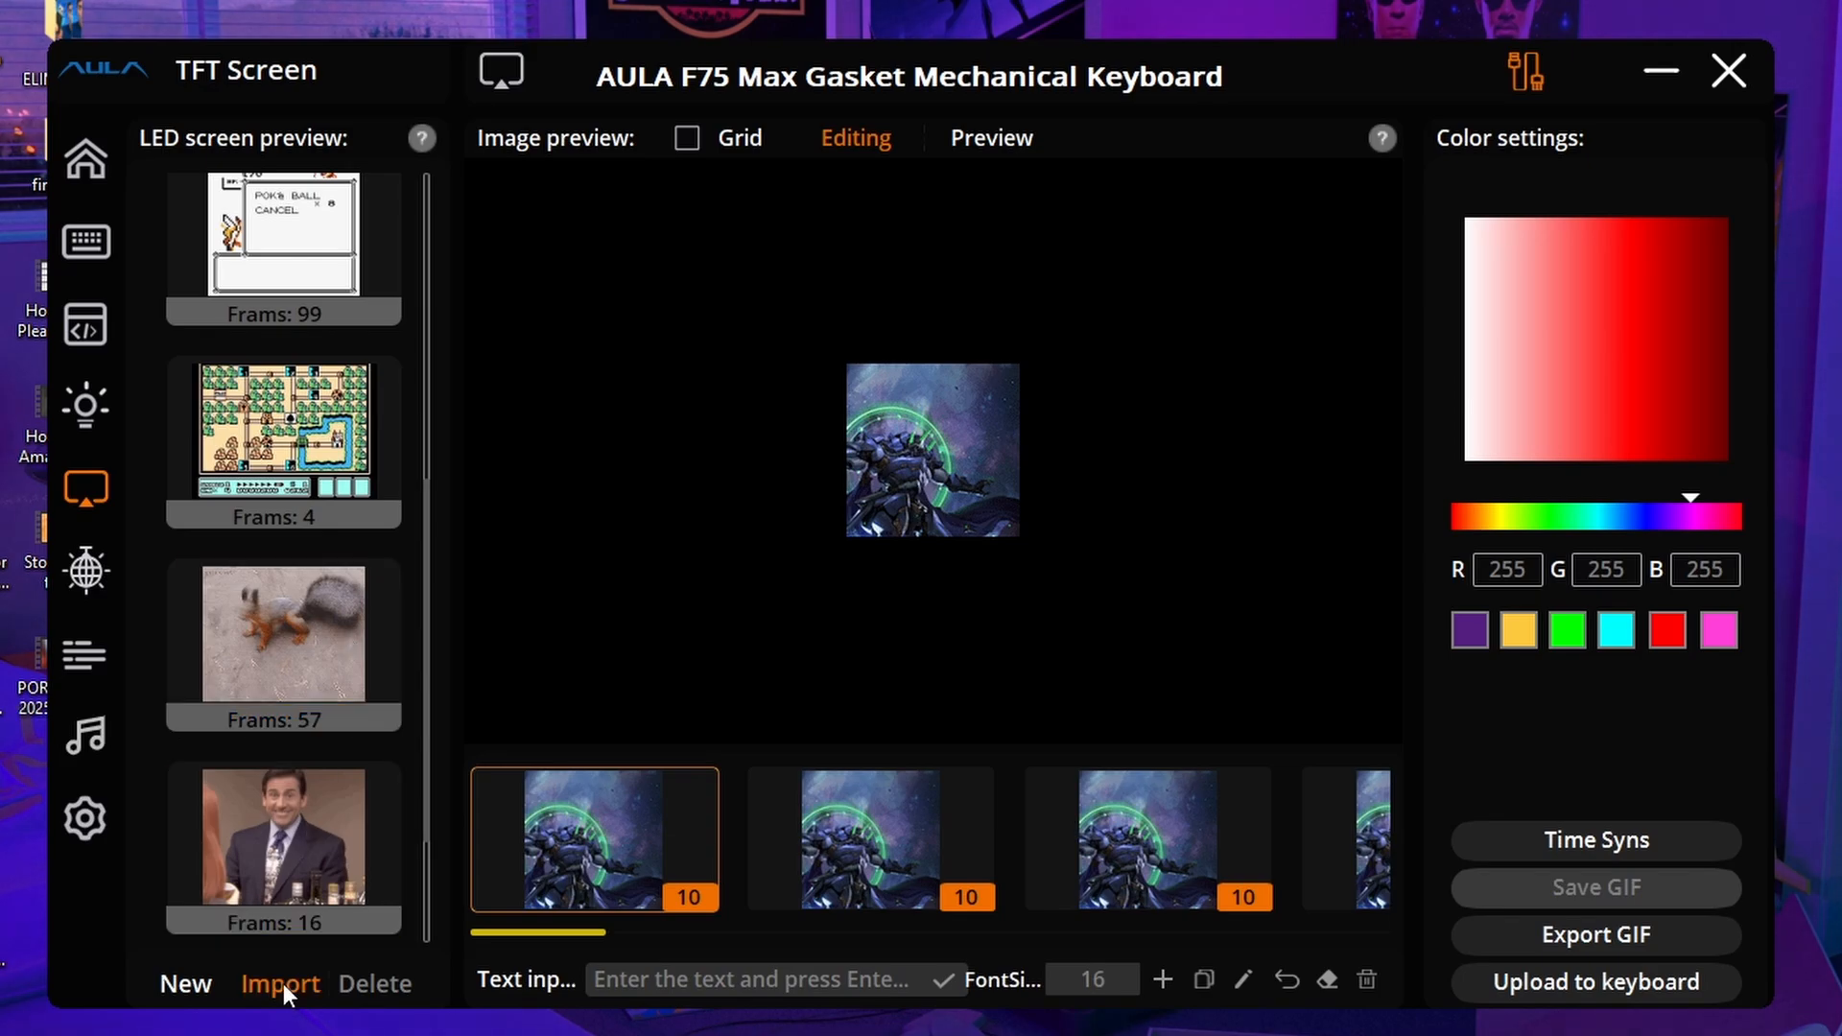
{"action": "left_click", "coordinate": [280, 983]}
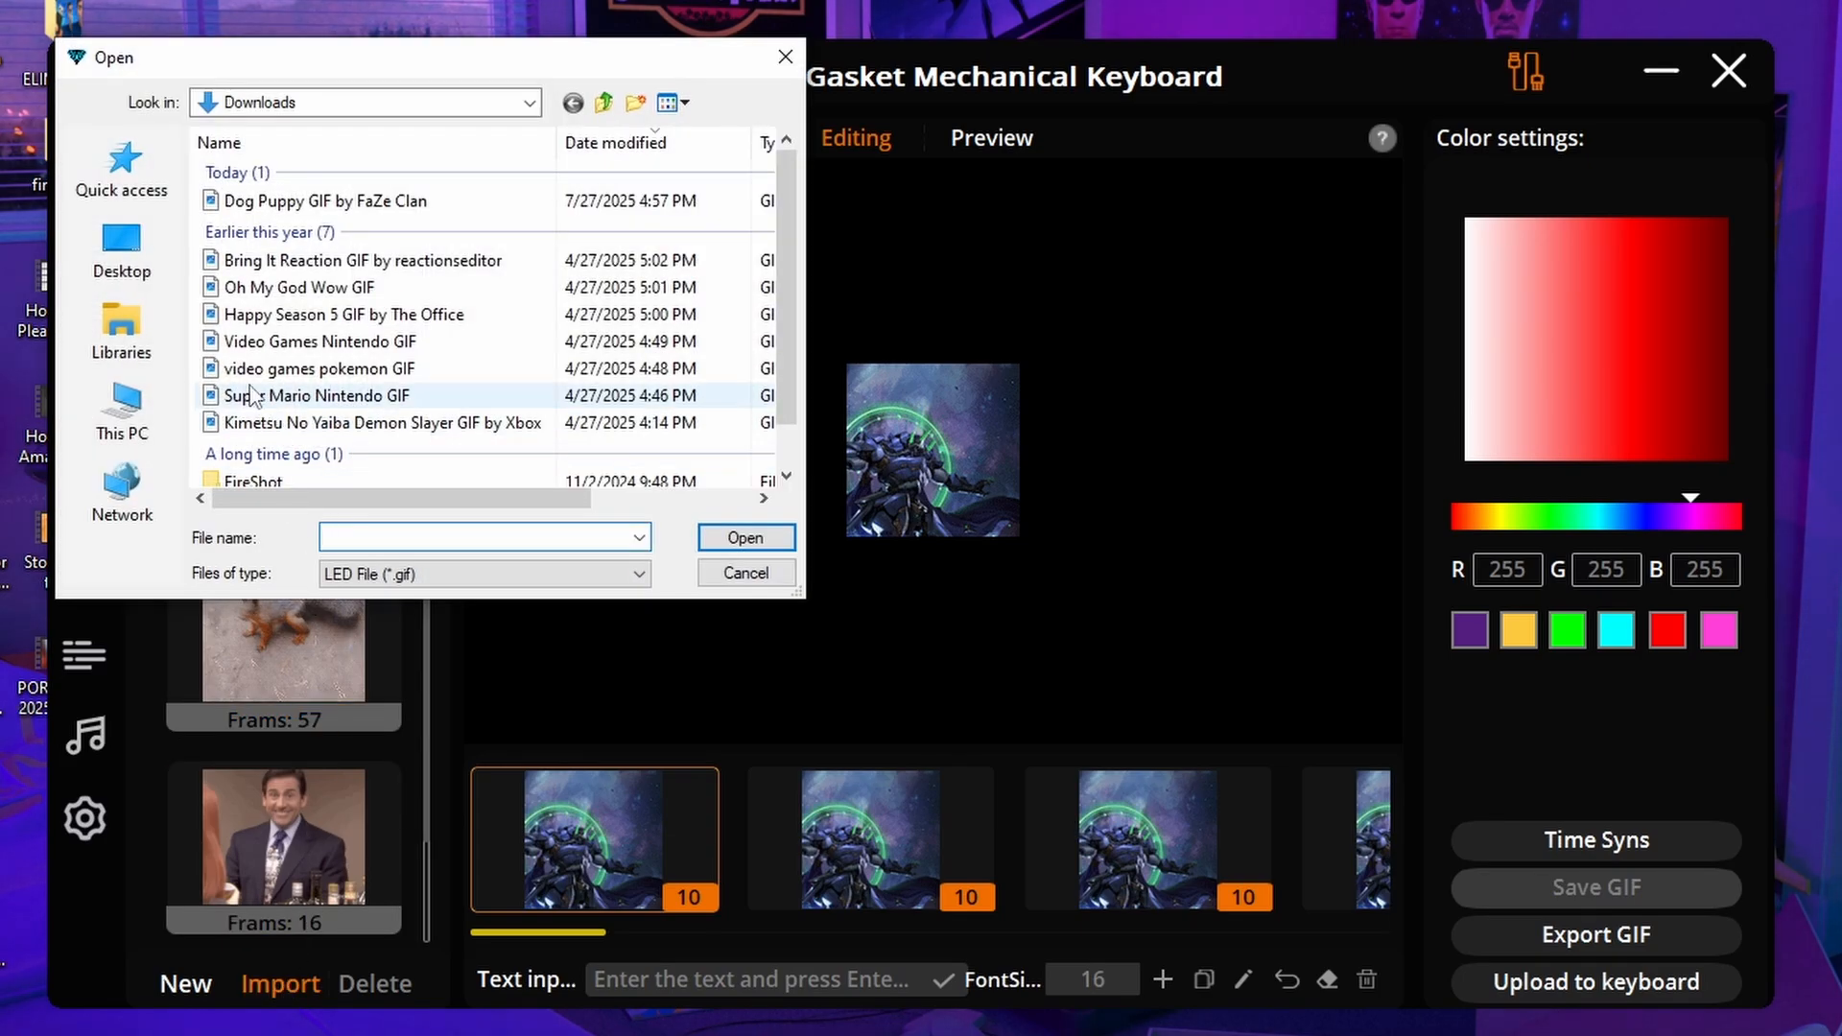
{"action": "left_click", "coordinate": [529, 101]}
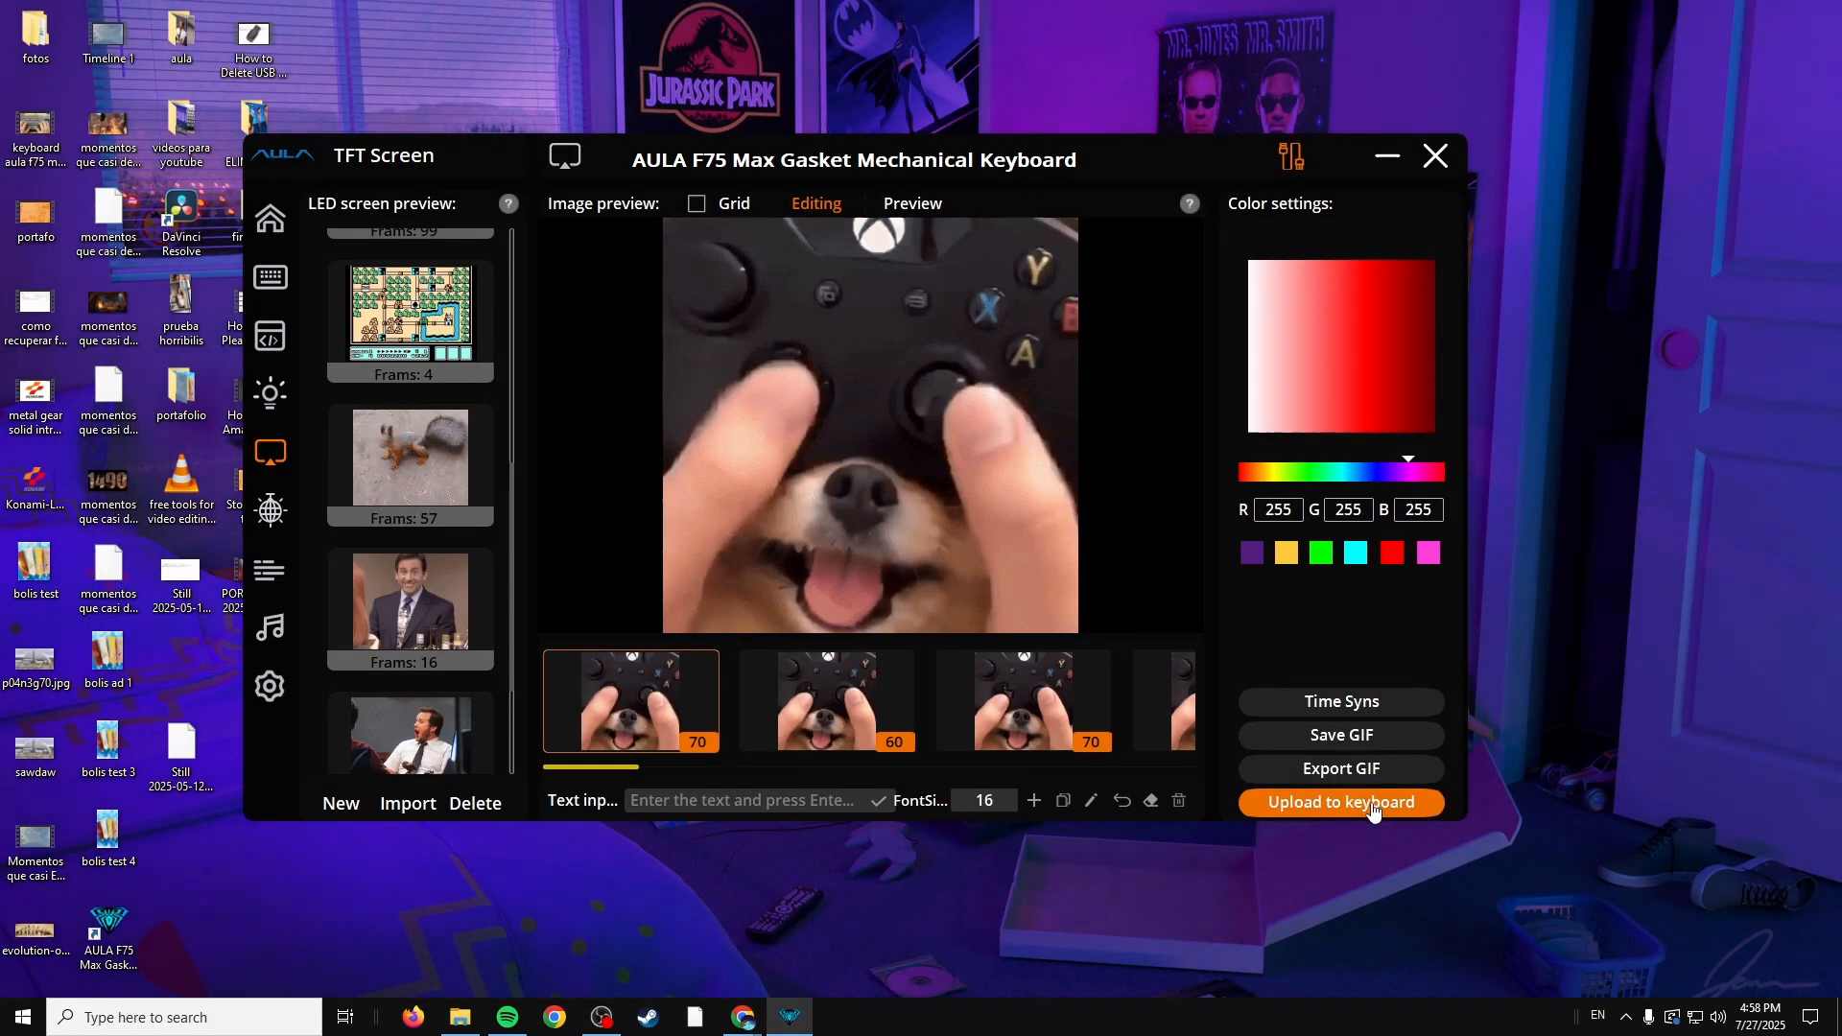
{"action": "left_click", "coordinate": [1339, 802]}
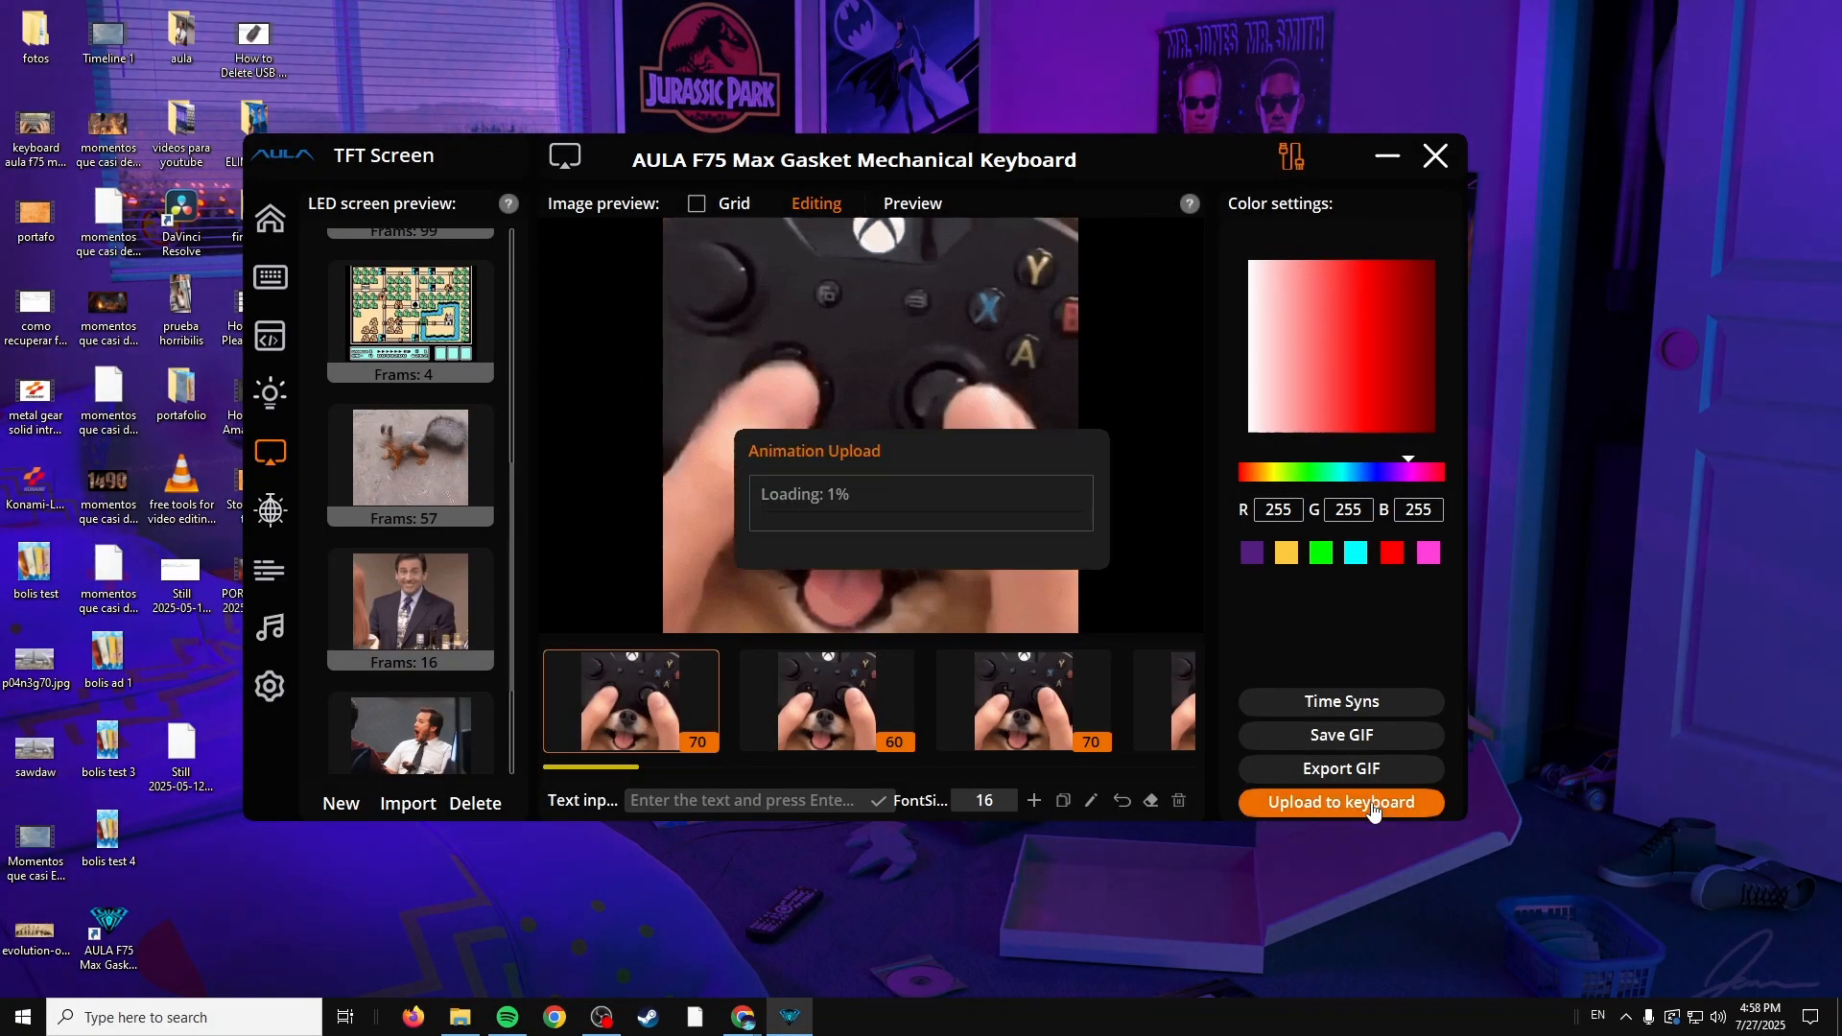